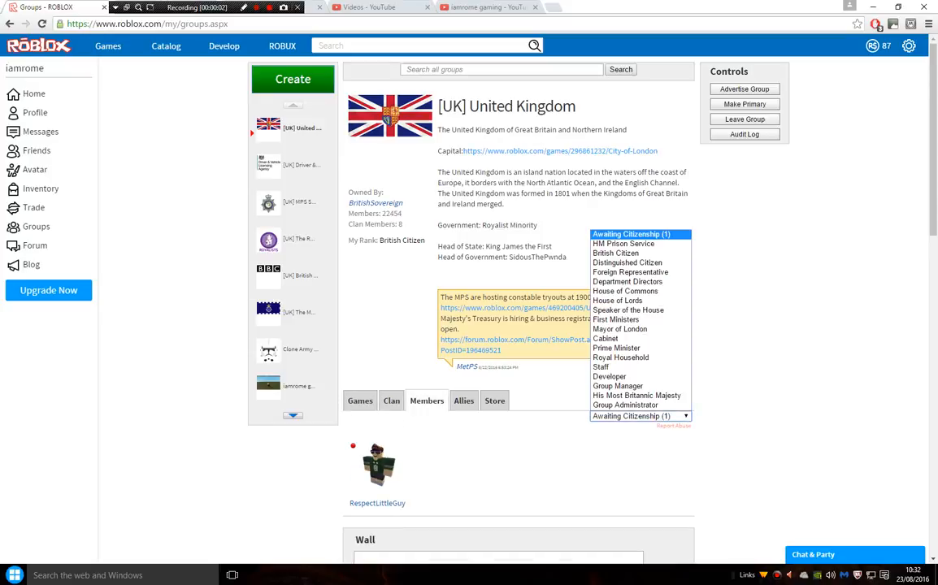
- Filter the UK group's members to the HM Prison Service rank and view its allied groups
click(622, 244)
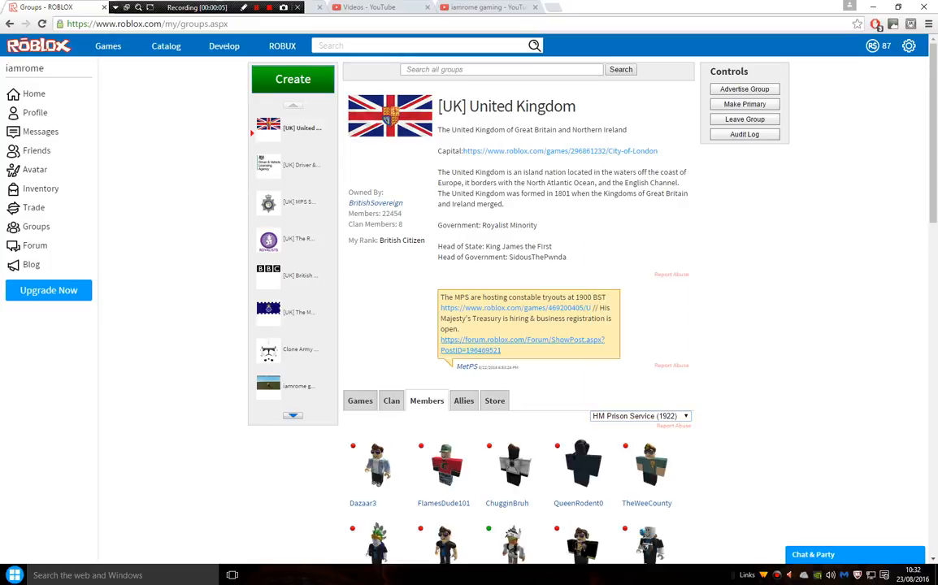
scroll(down, 3)
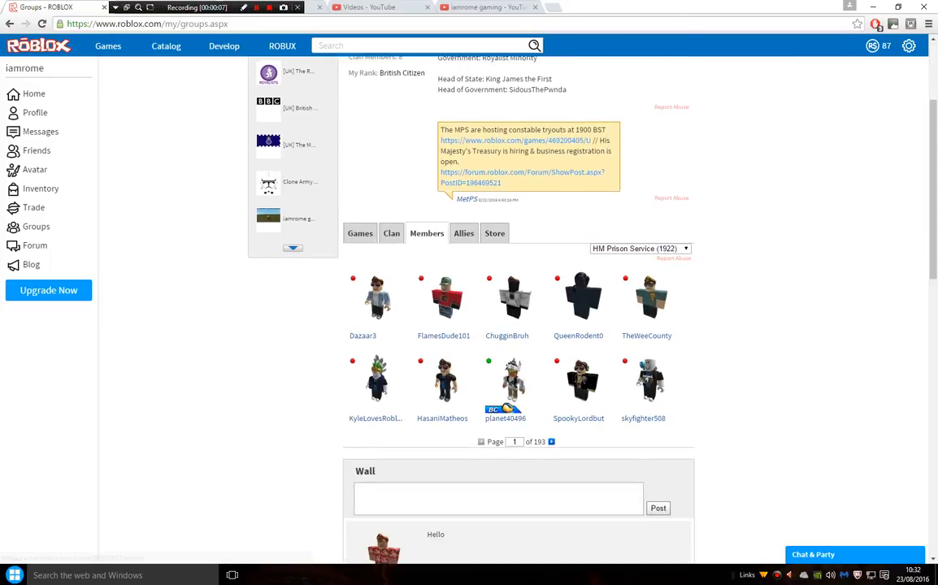
mouse_move(442, 335)
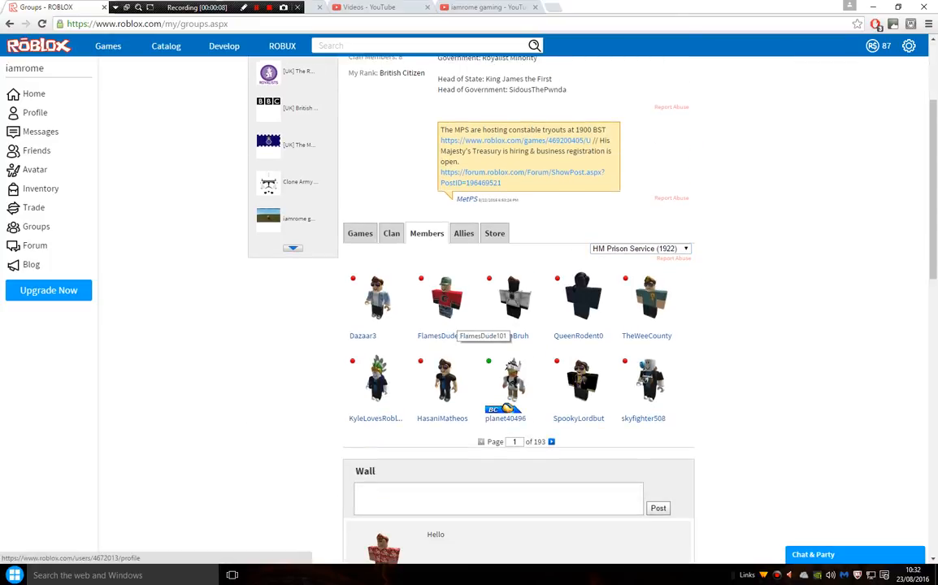
click(464, 234)
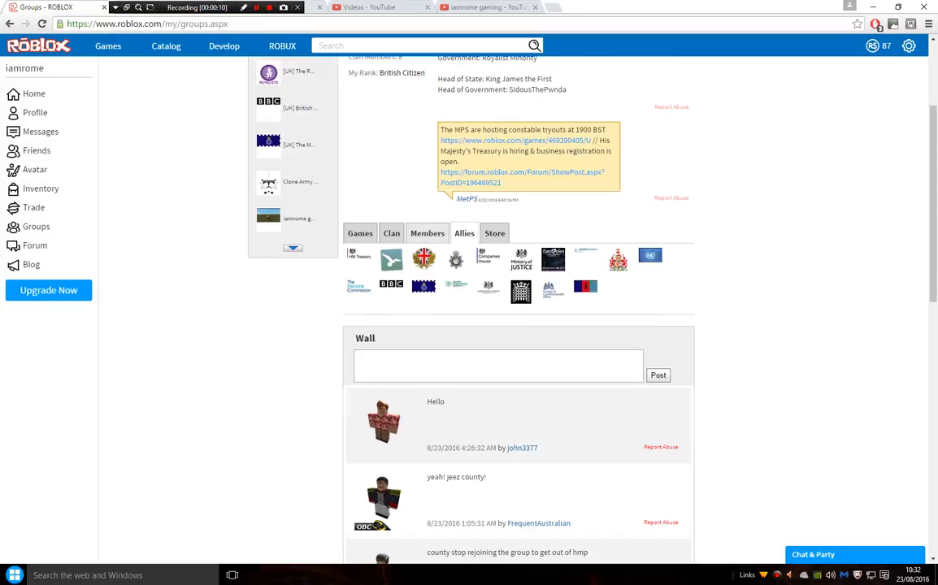
click(426, 234)
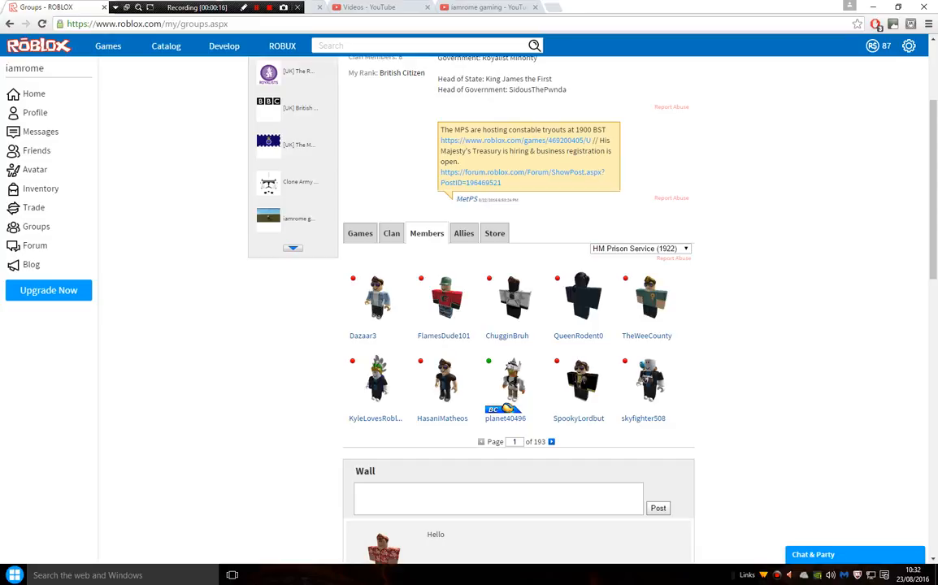
- Filter the members to the British Citizen rank, then move on to another group's page
click(463, 234)
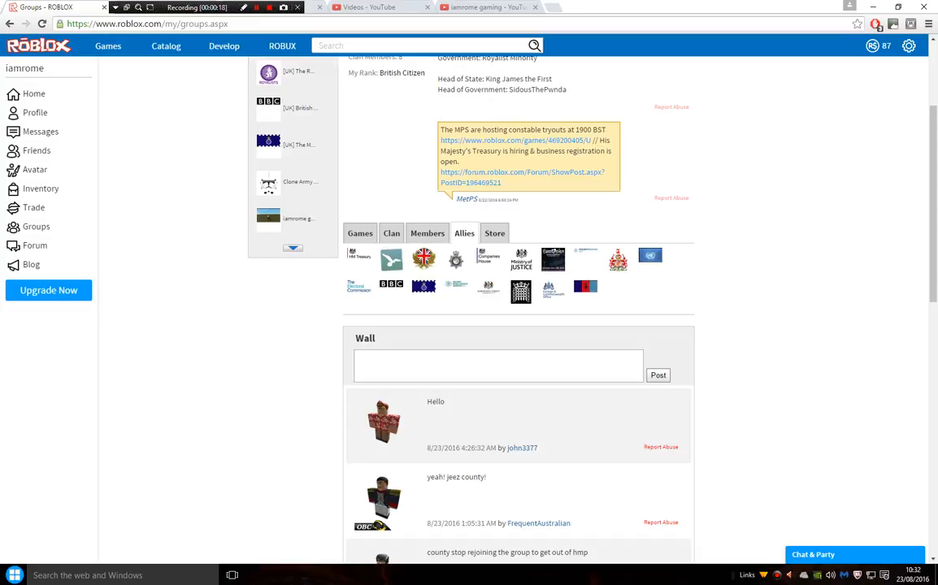
click(426, 234)
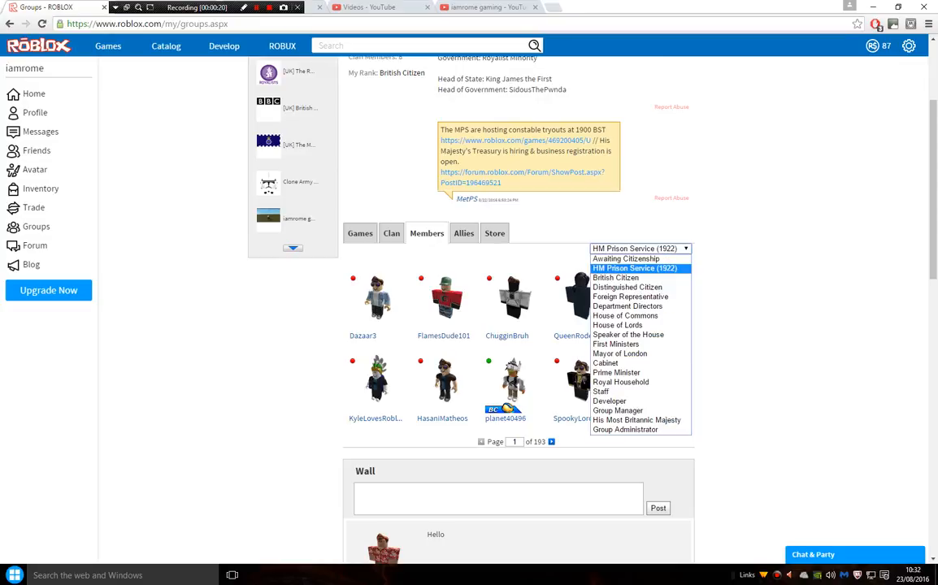
click(615, 276)
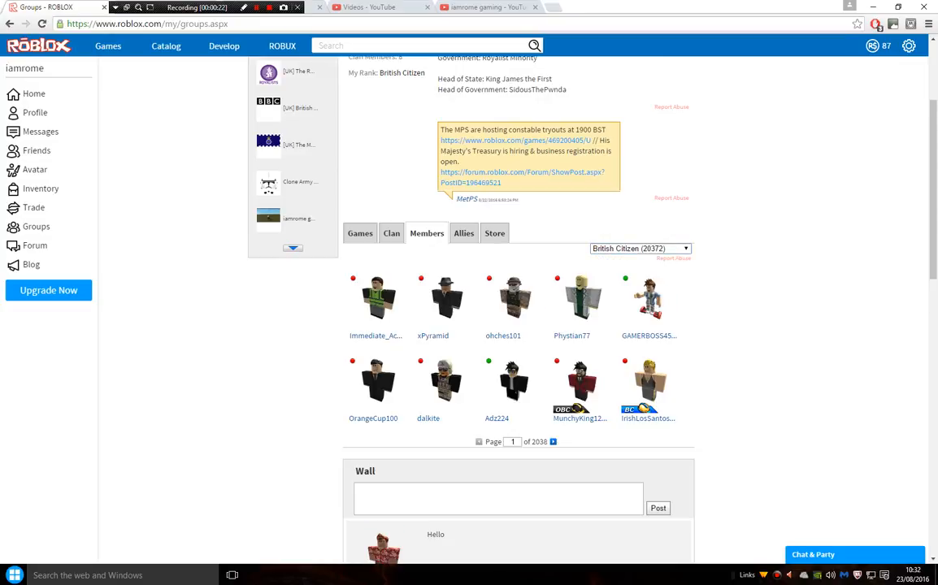
click(641, 247)
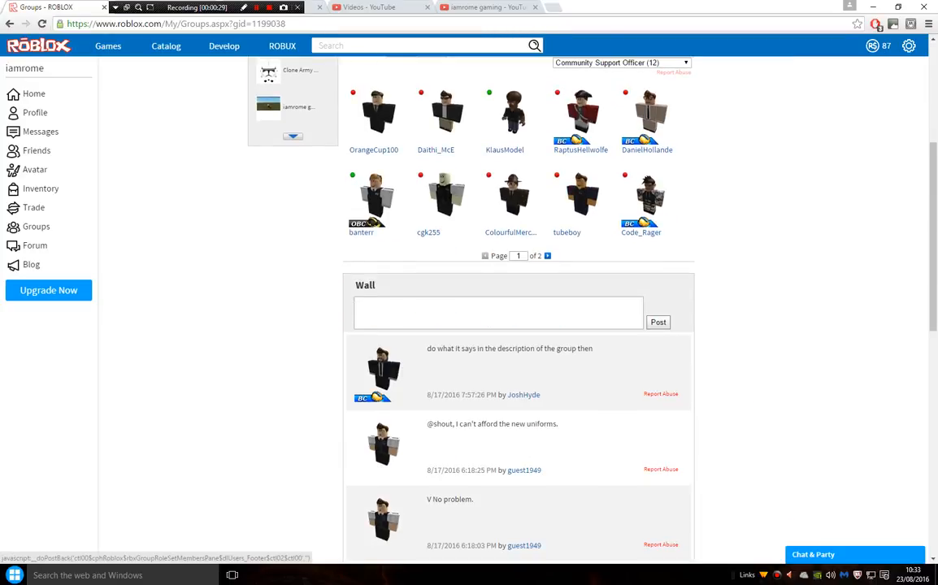
- List Metropolitan Police members with the Police Constable rank and page to page 3 of 4
scroll(up, 3)
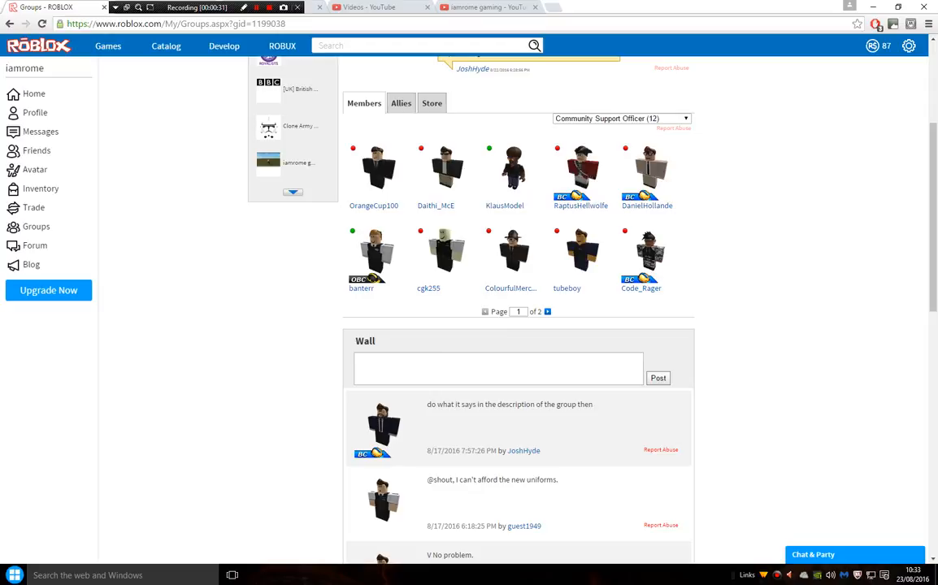
click(620, 117)
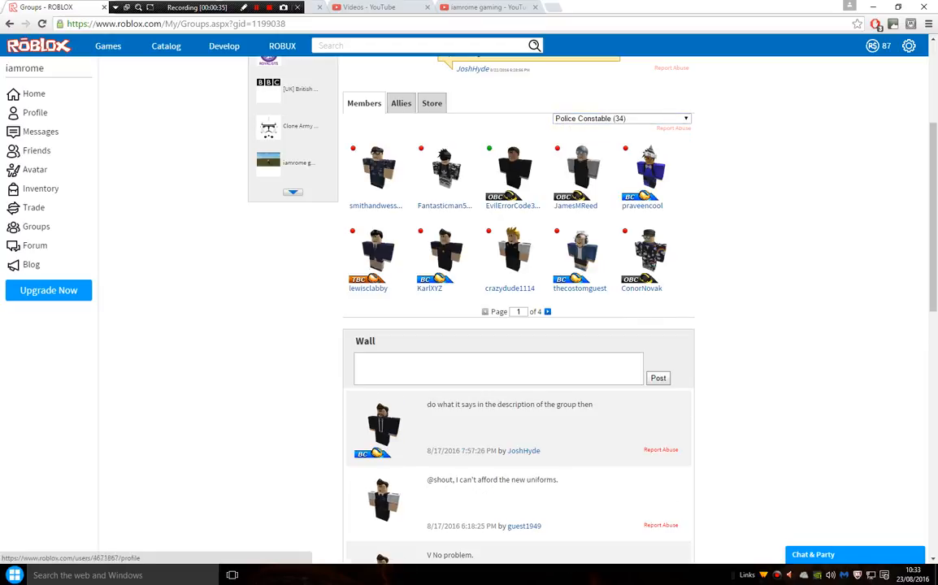
click(546, 312)
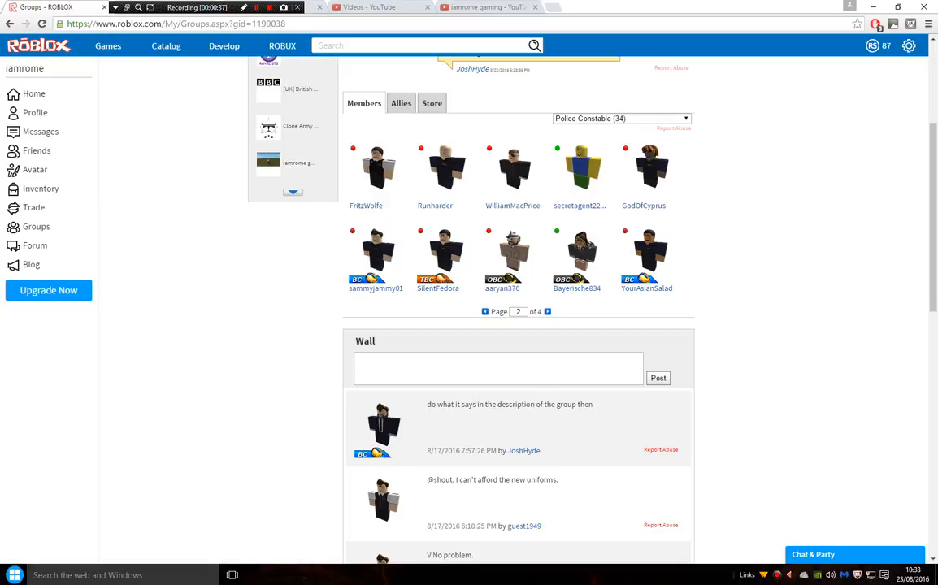
click(548, 312)
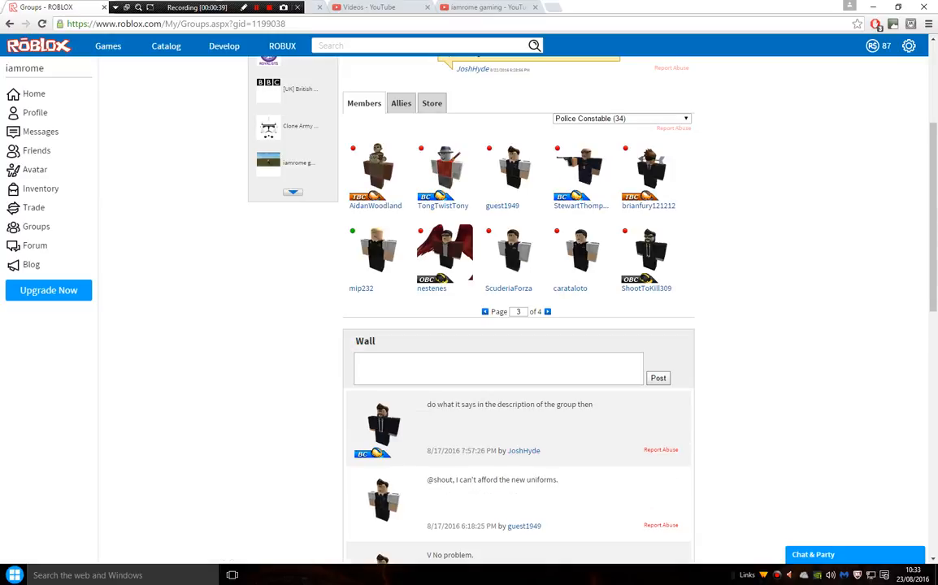
scroll(up, 3)
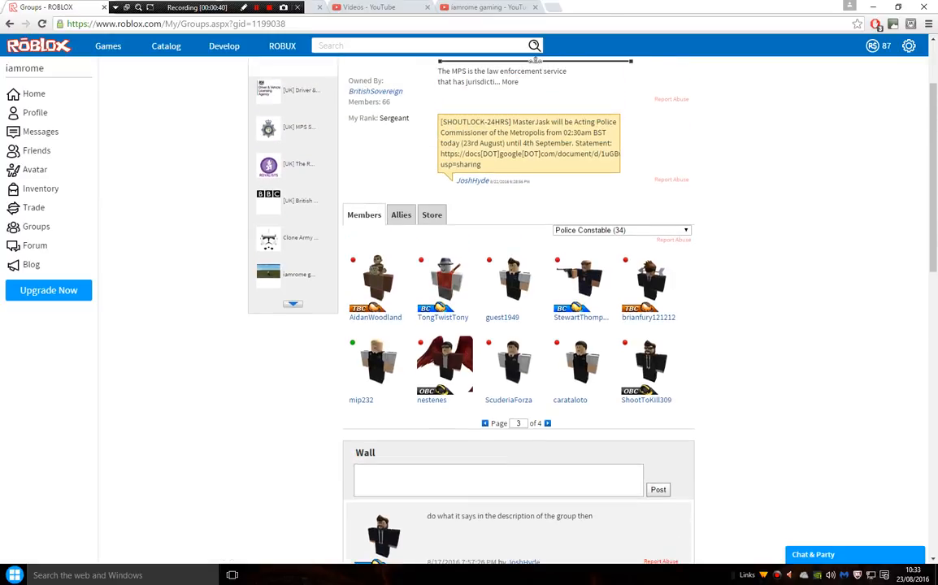
- View the avatar and its Currently Wearing items, including the Roblox 2.0 Torso
click(34, 169)
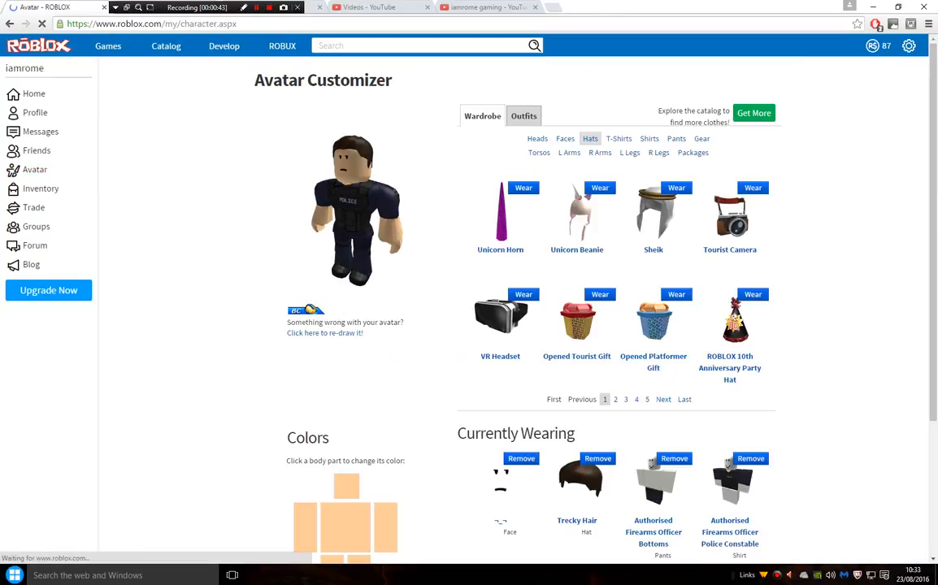
scroll(down, 3)
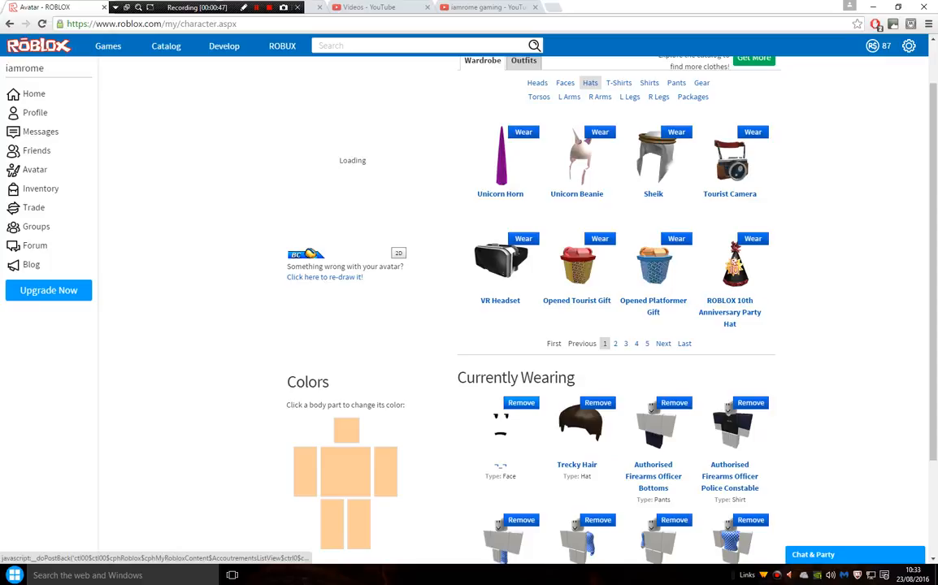
scroll(down, 3)
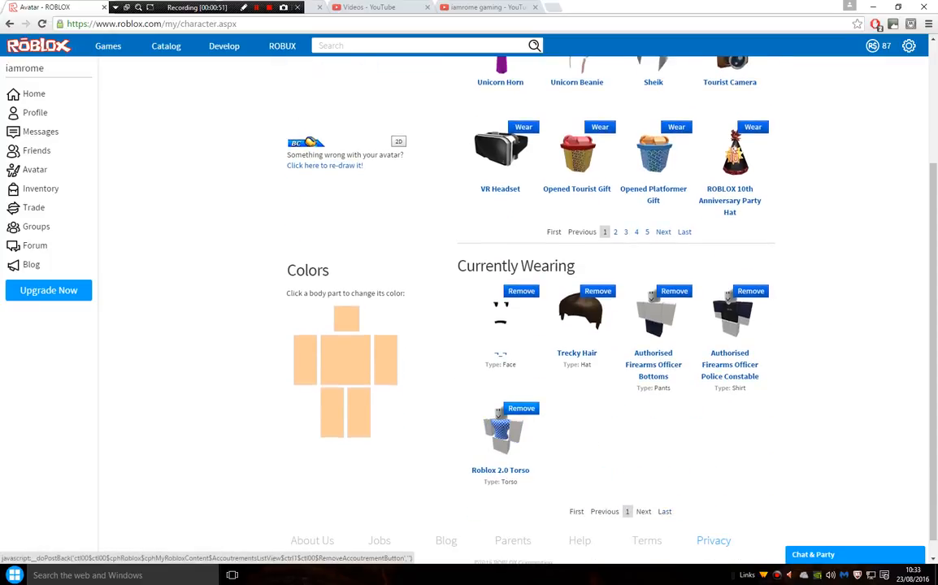
scroll(up, 3)
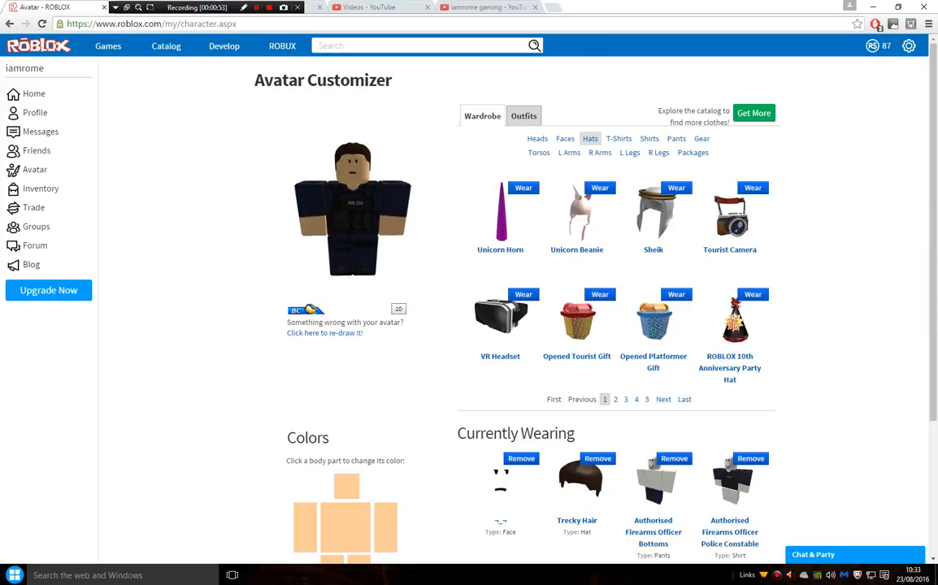